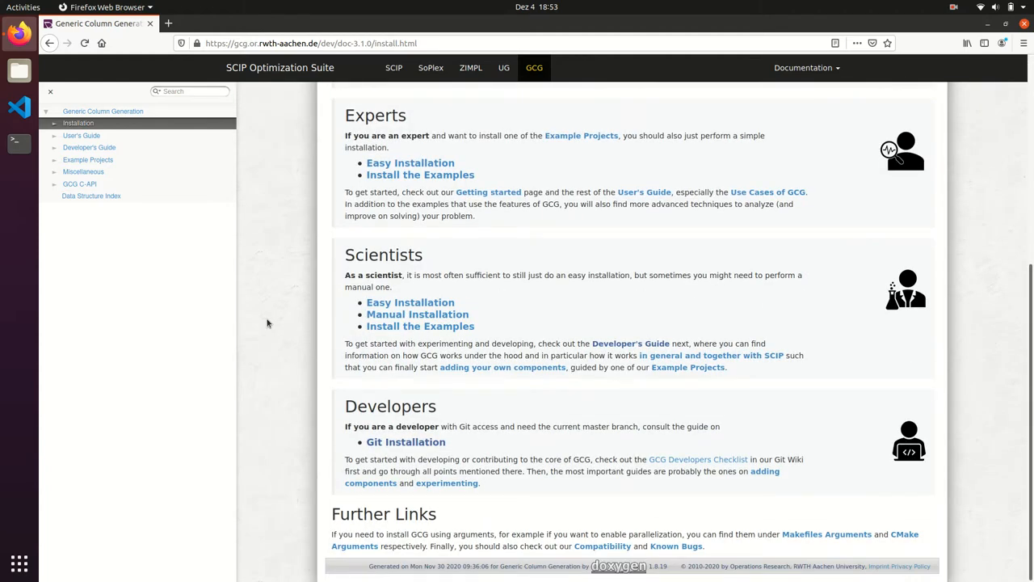
mouse_move(406, 442)
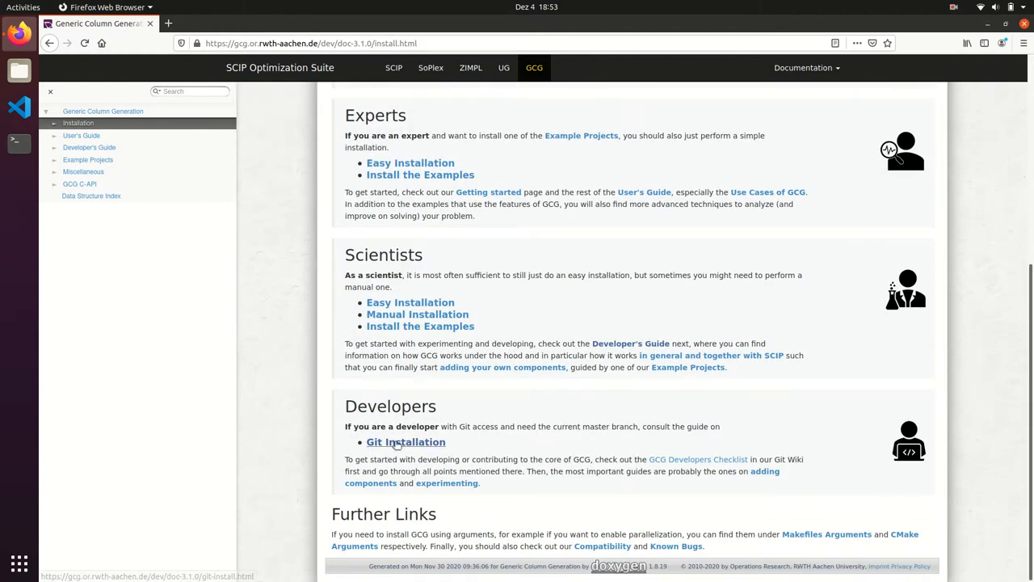
- Open the Git Installation guide and bring up options for the installer 'here' link
click(406, 443)
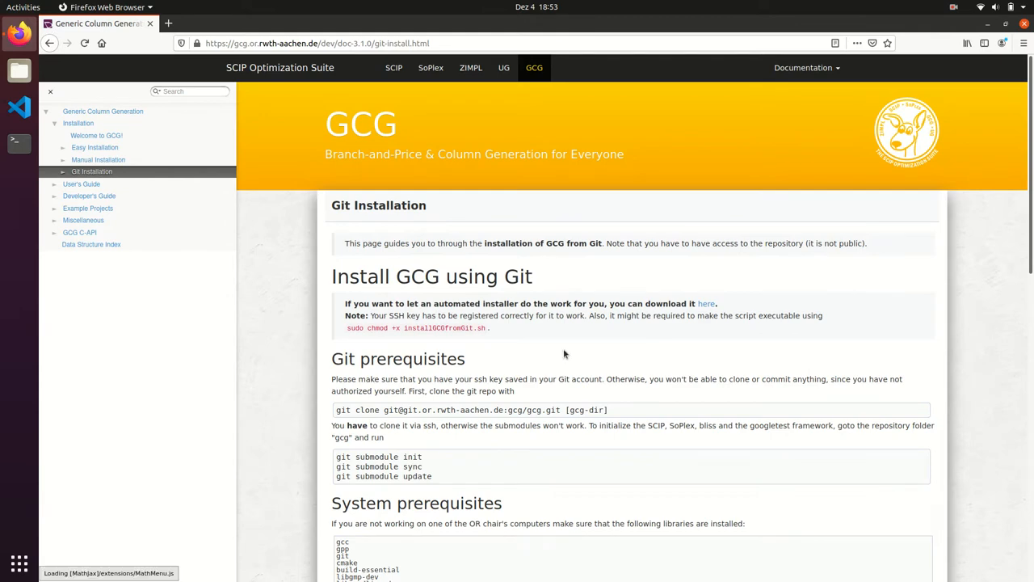
right_click(707, 304)
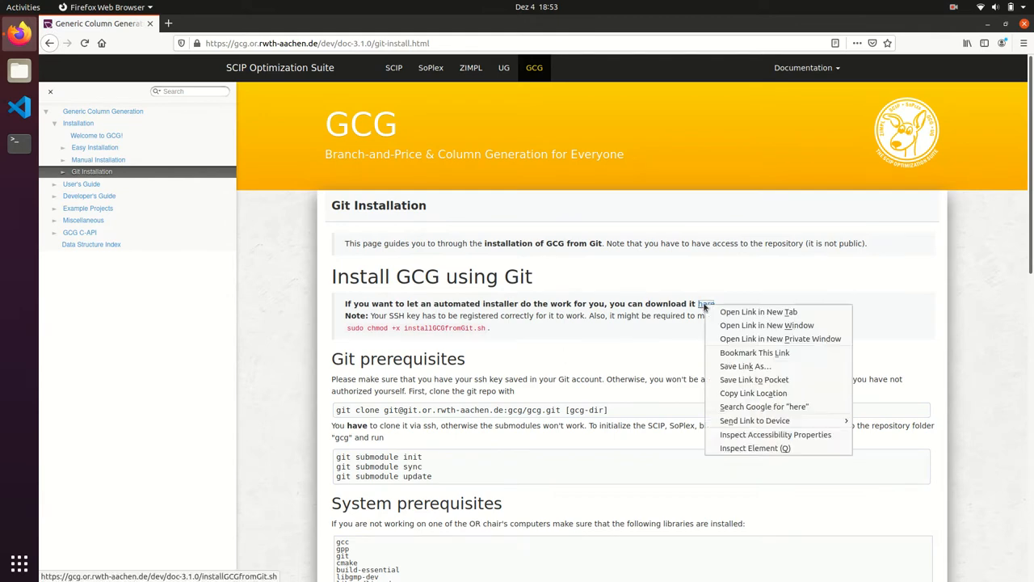
- Save the linked installGCGfromGit.sh script into the Documents folder
click(745, 366)
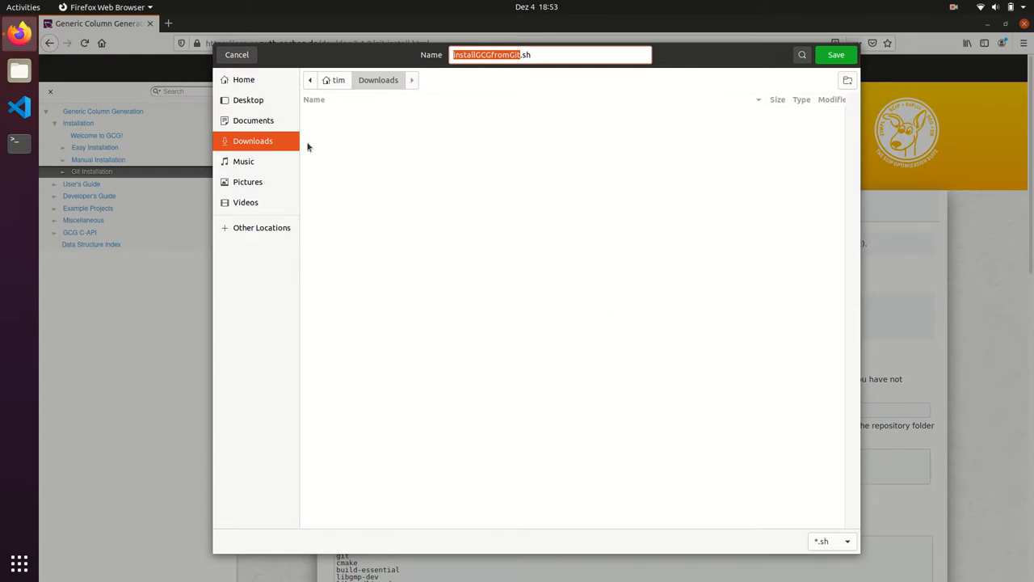
click(252, 120)
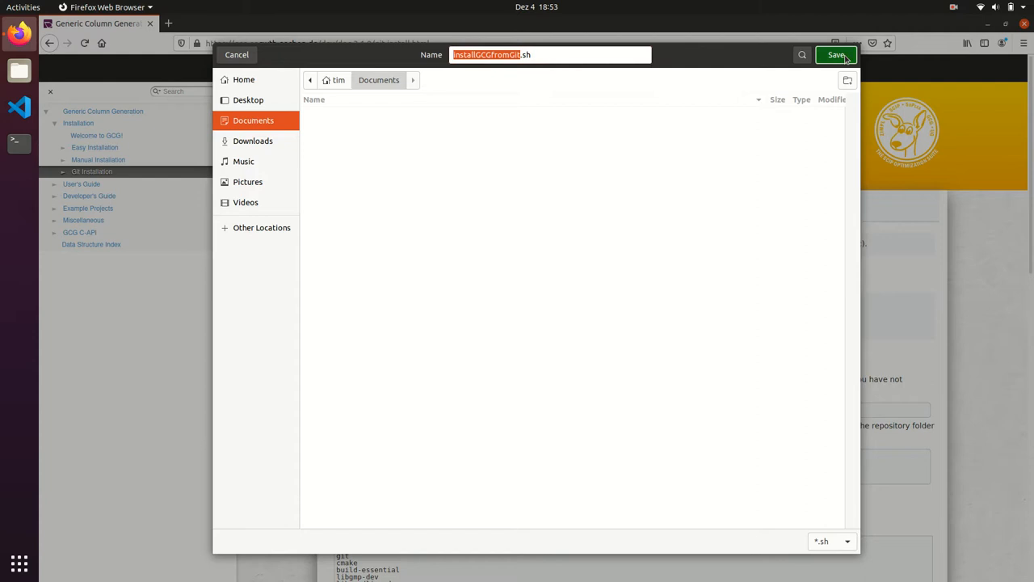
click(837, 55)
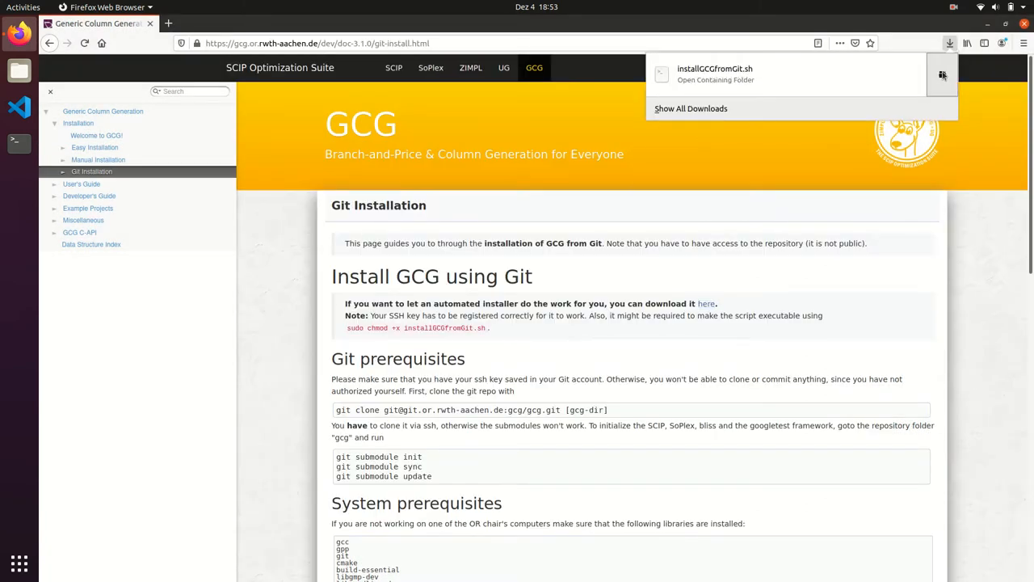
- Open the downloaded script's containing folder and start a terminal in Documents
click(716, 79)
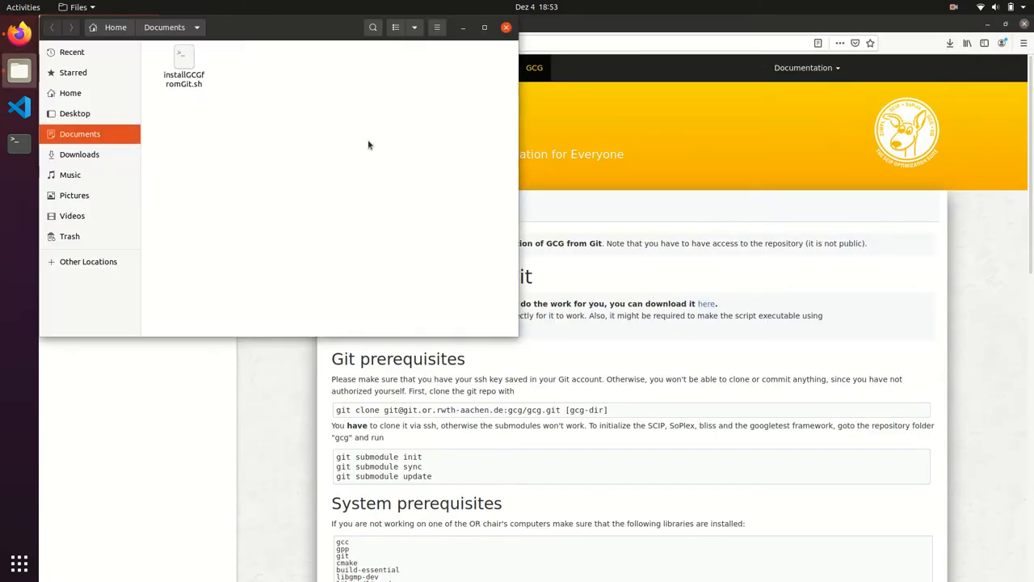
right_click(369, 146)
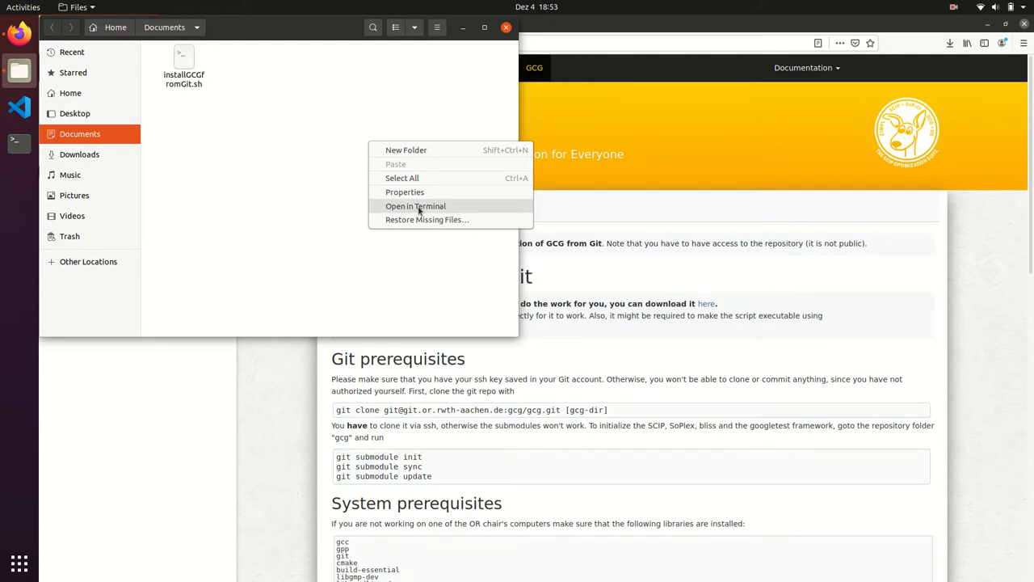
click(415, 207)
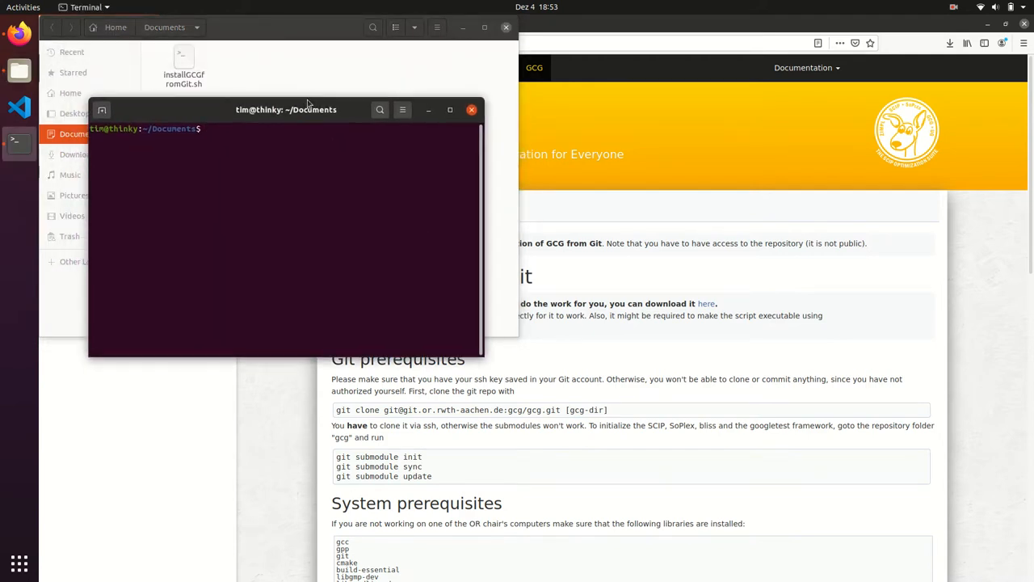
- Make installGCGfromGit.sh executable, decline a default run, then show its --help usage
text(chmod +x installGCGfromGit.sh)
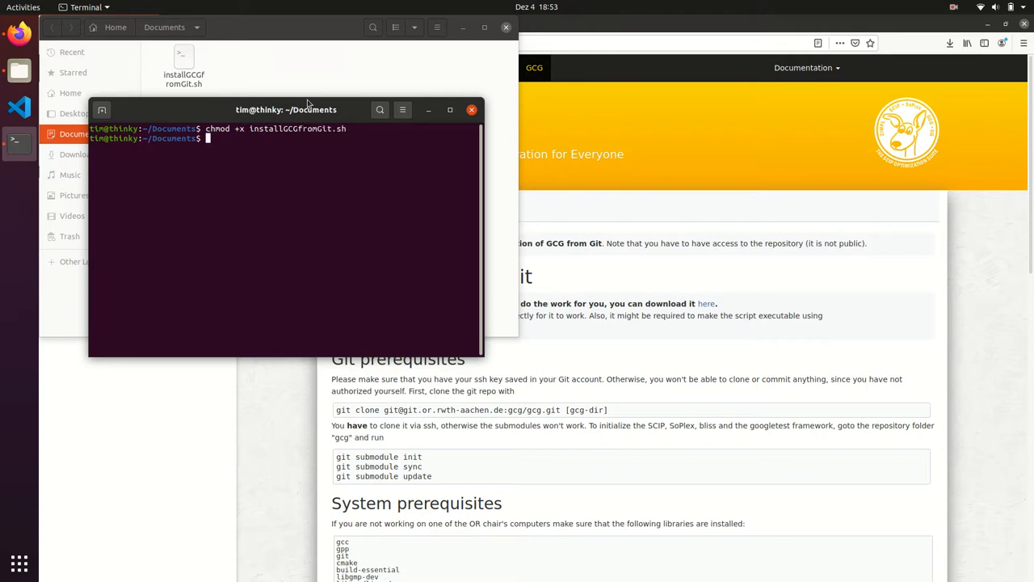
text(./installGCGfromGlt.sh)
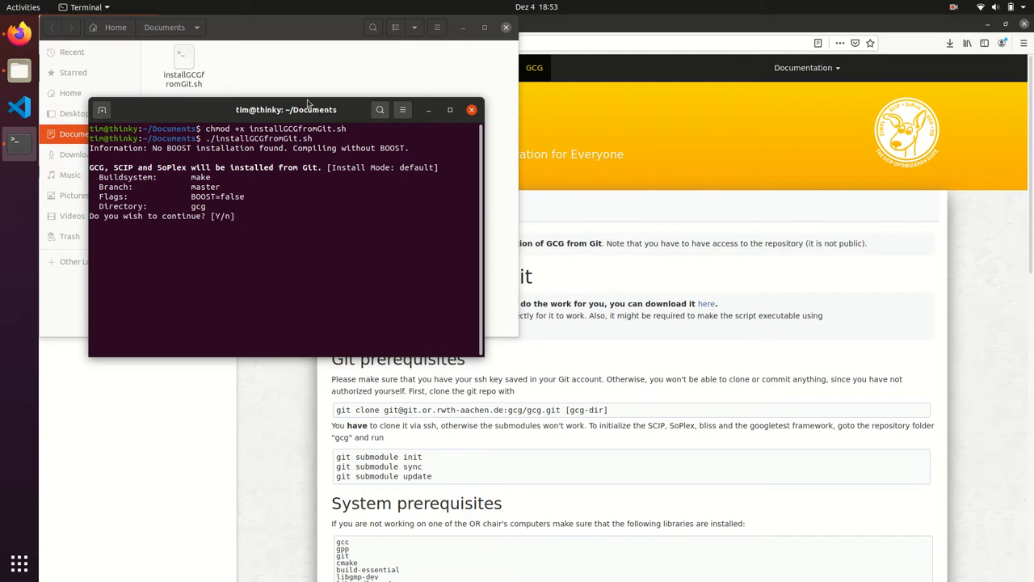
text(n)
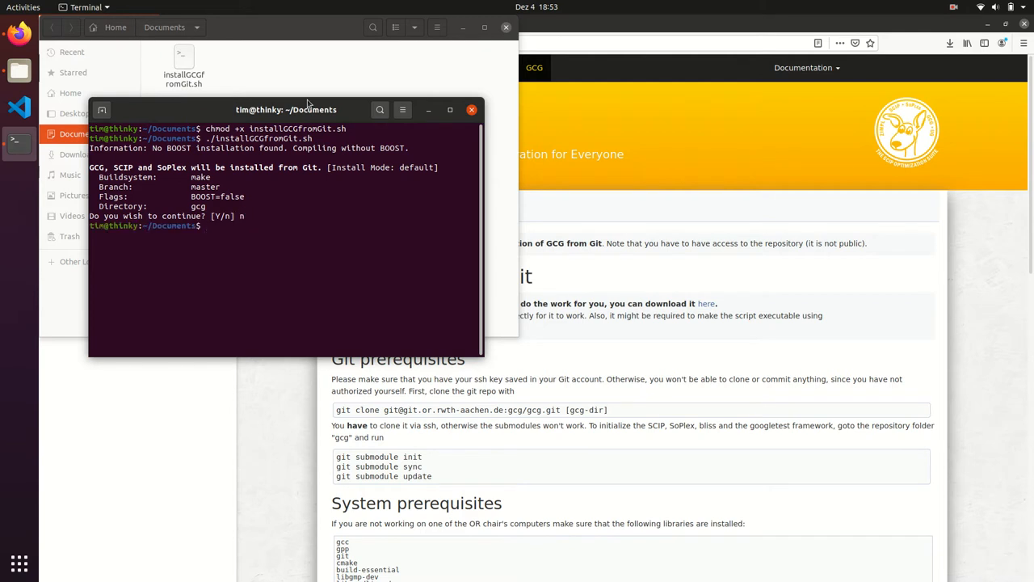
text(./installGCGfromGit.sh --help)
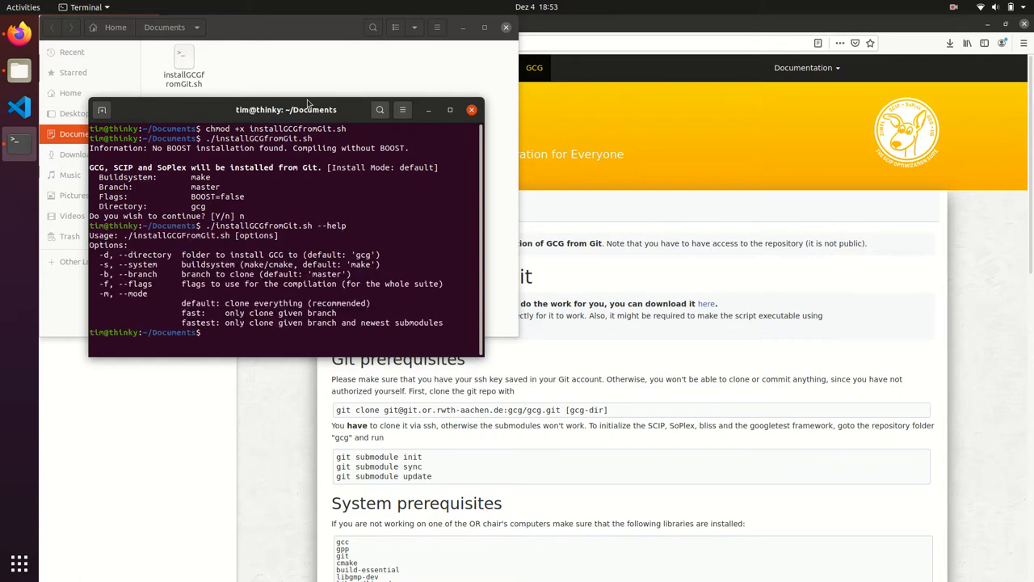
- Run the installer, answer y to continue and yes to trust the git host, letting GCG compile
text(./installGCGfromGit.sh --help)
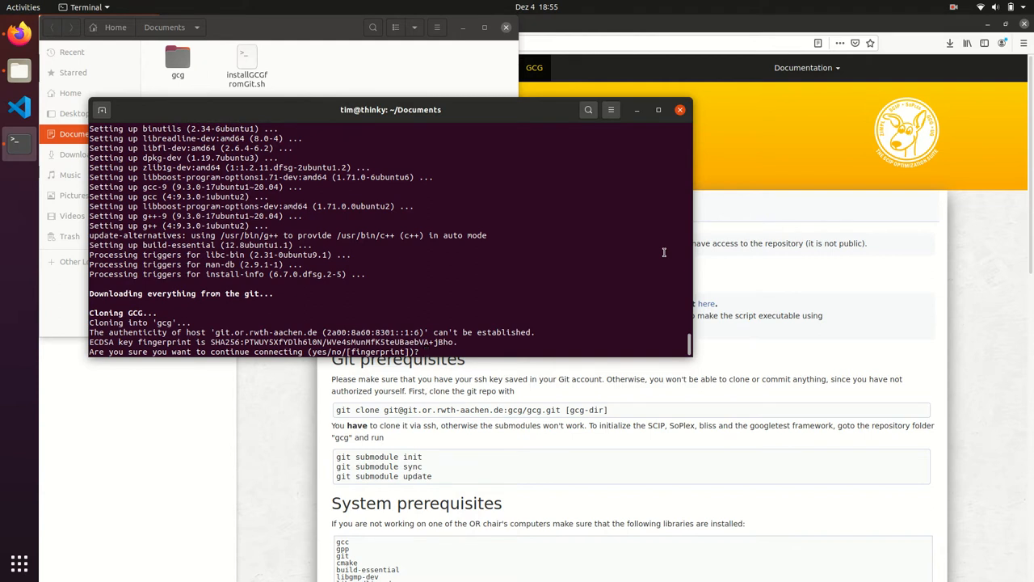
text(y)
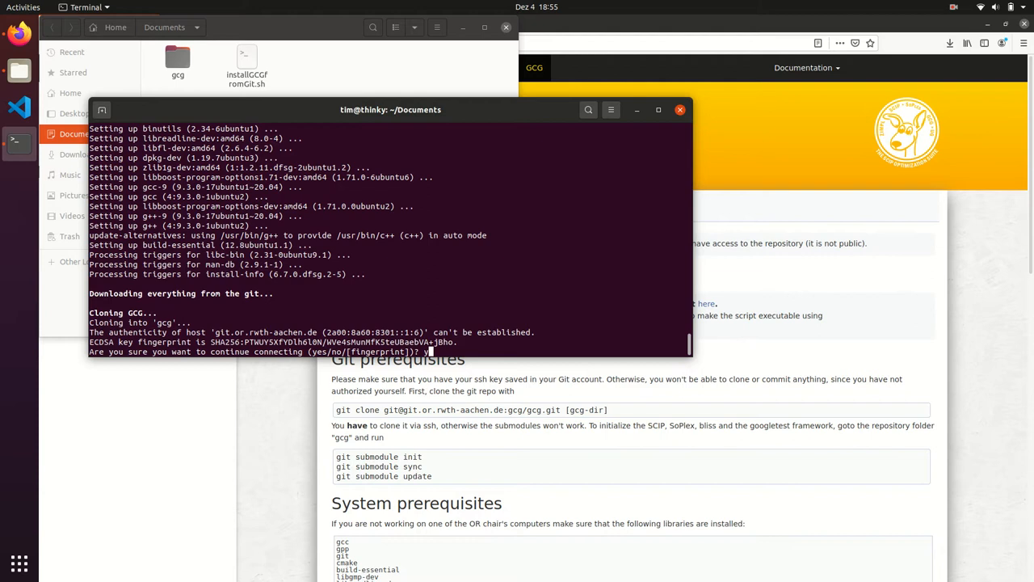
text(yes)
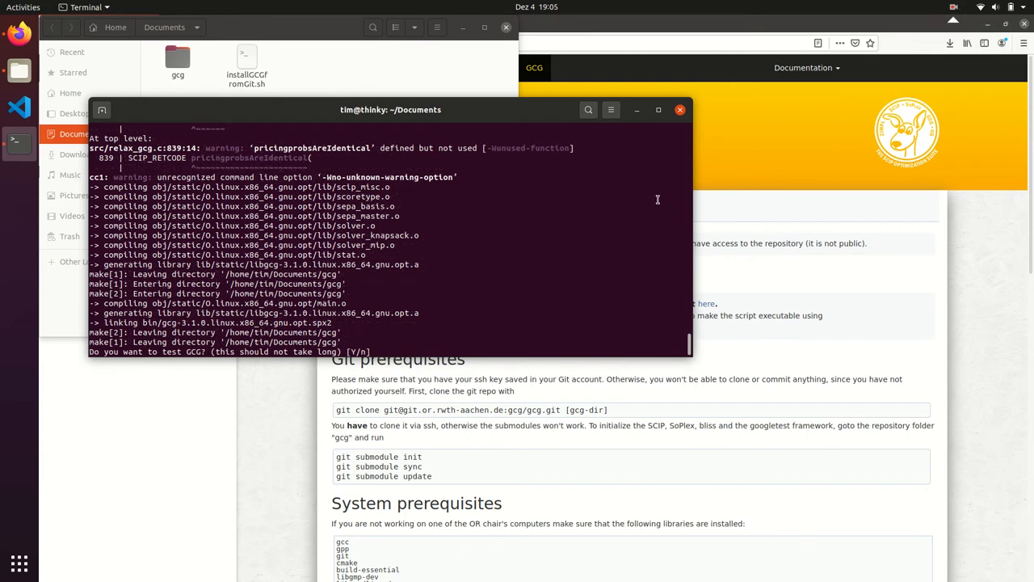
- Answer Y to run the GCG tests, then Y to start the GCG 3.1.0 interactive shell
text(Y)
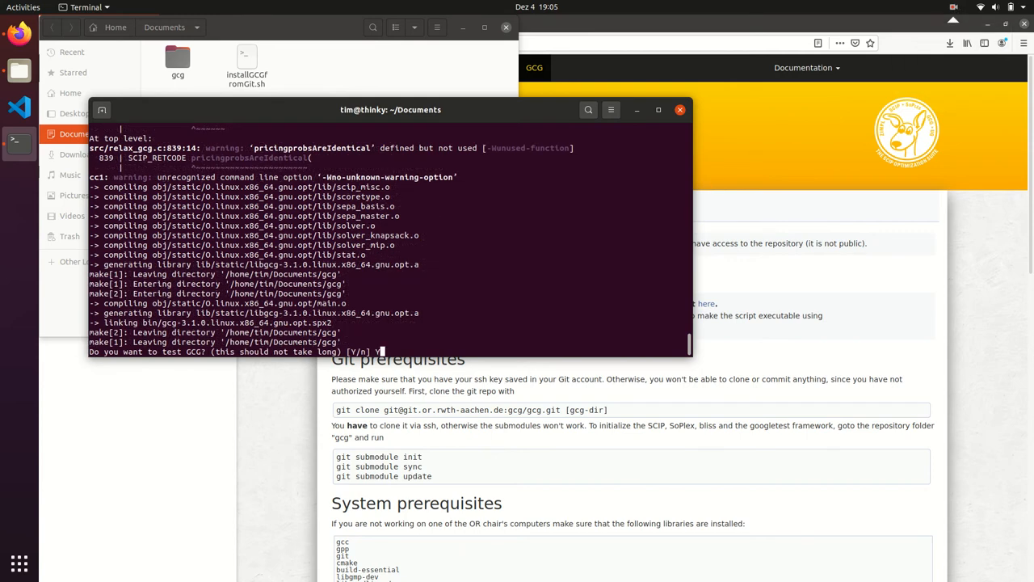
key(Return)
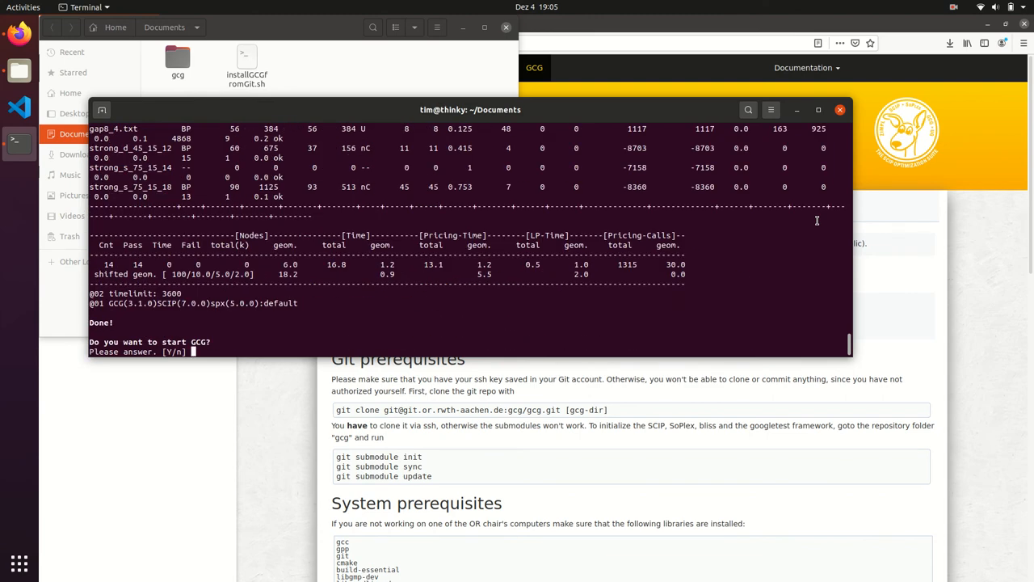
text(Y)
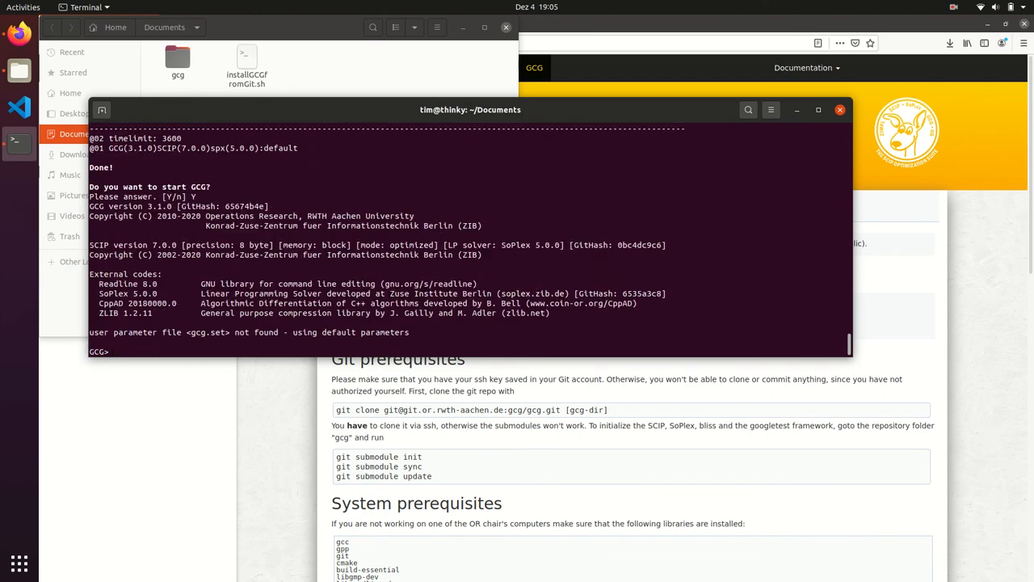